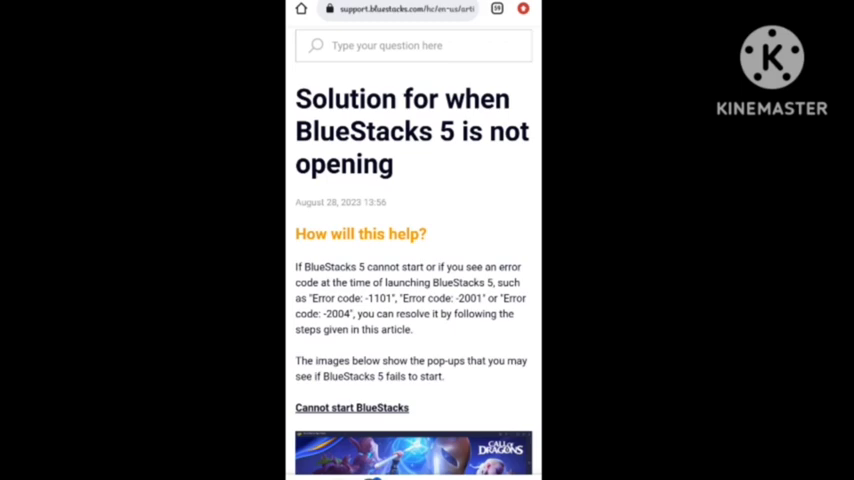
scroll("down", 3)
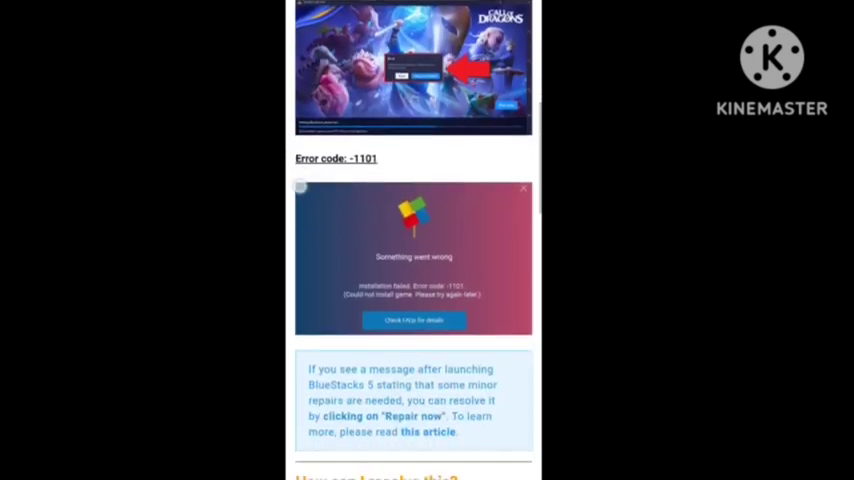
scroll("down", 3)
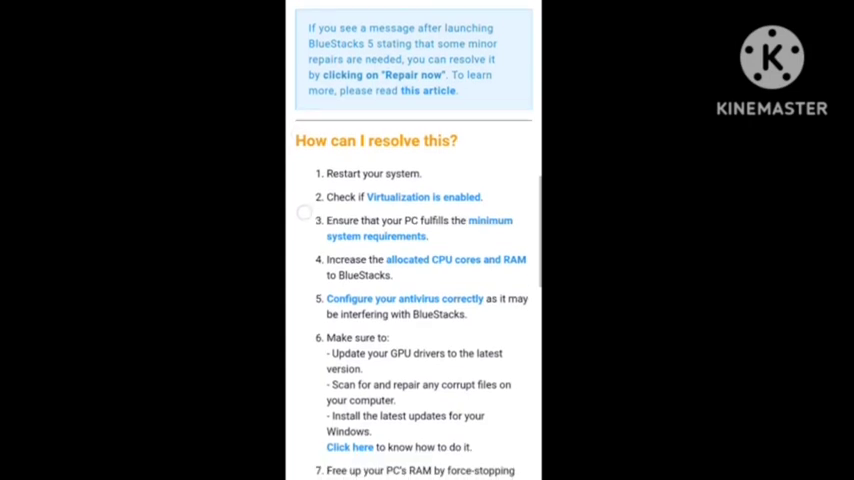
scroll("down", 3)
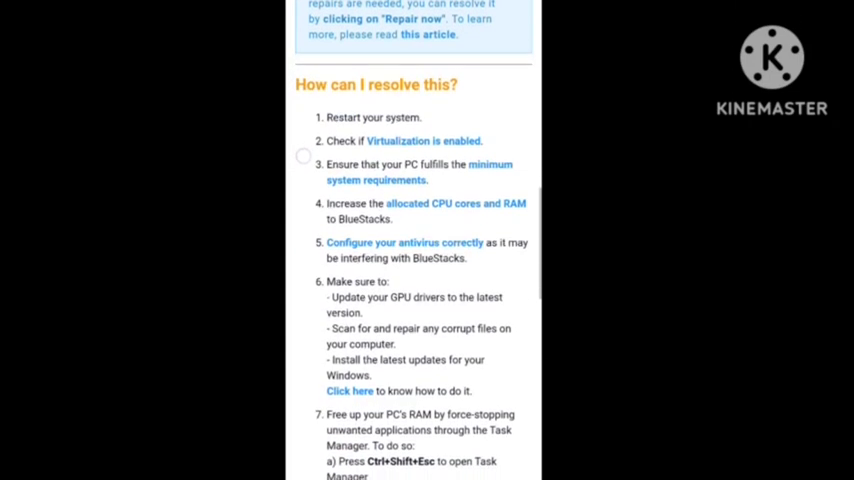
scroll("down", 3)
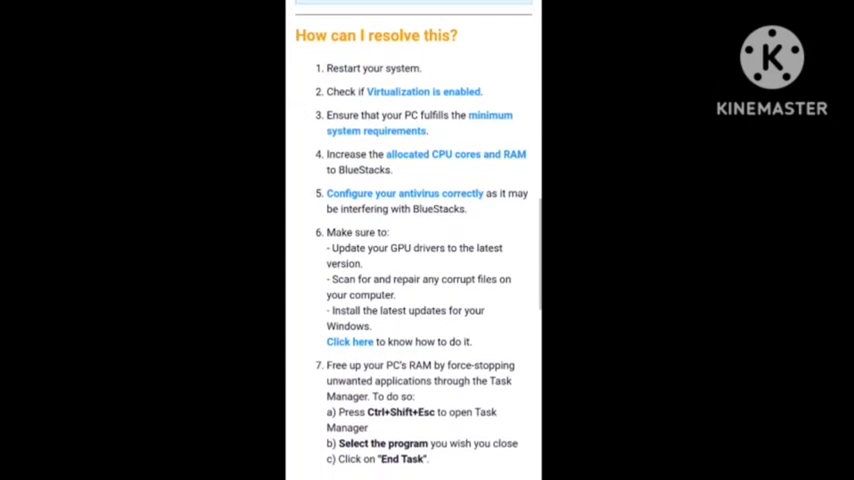
scroll("up", 3)
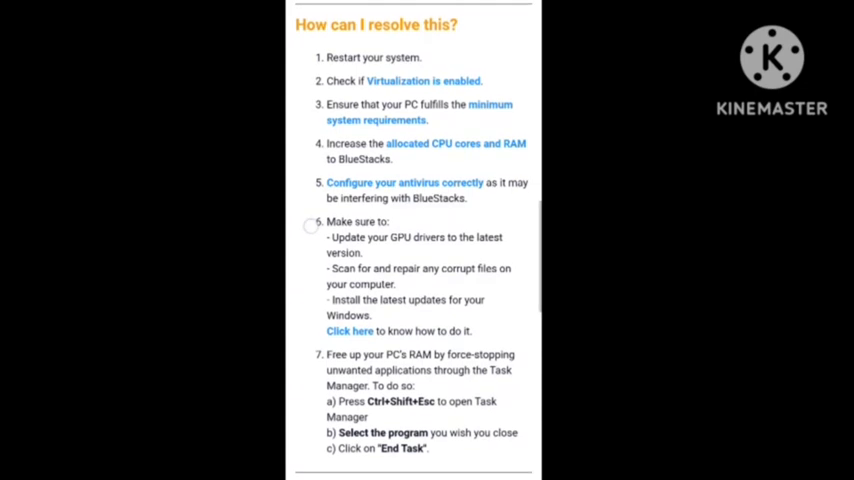
scroll("up", 3)
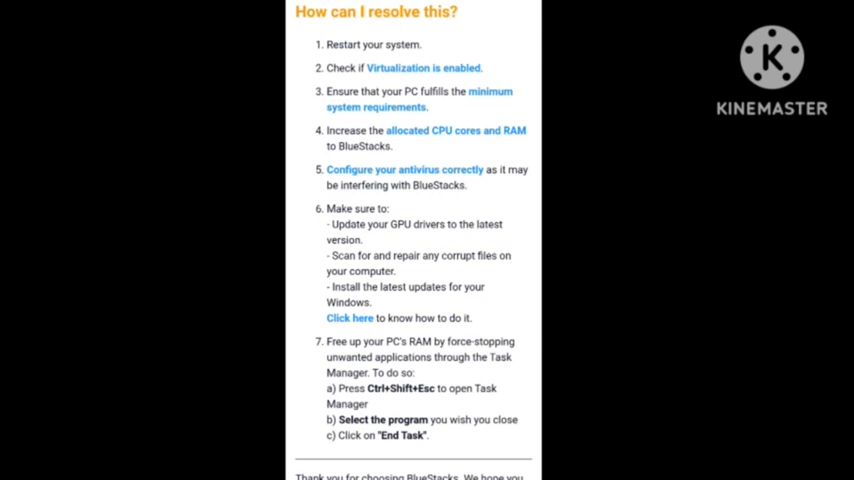
scroll("down", 3)
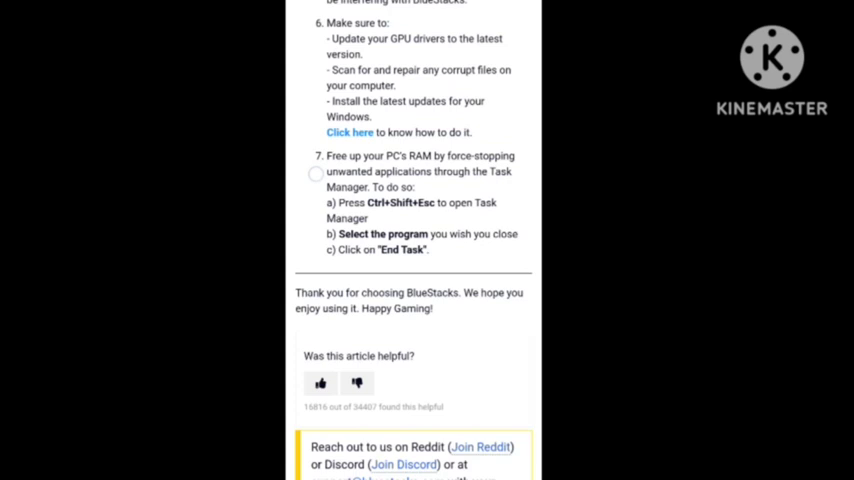
scroll("up", 3)
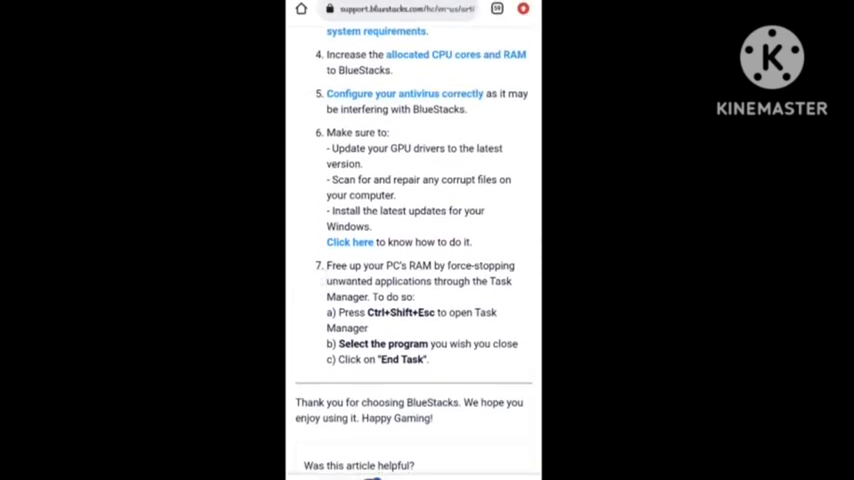
scroll("down", 3)
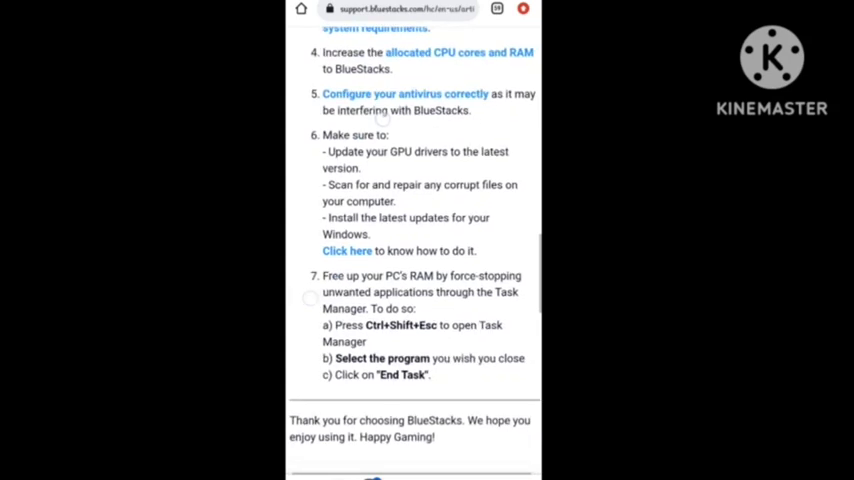